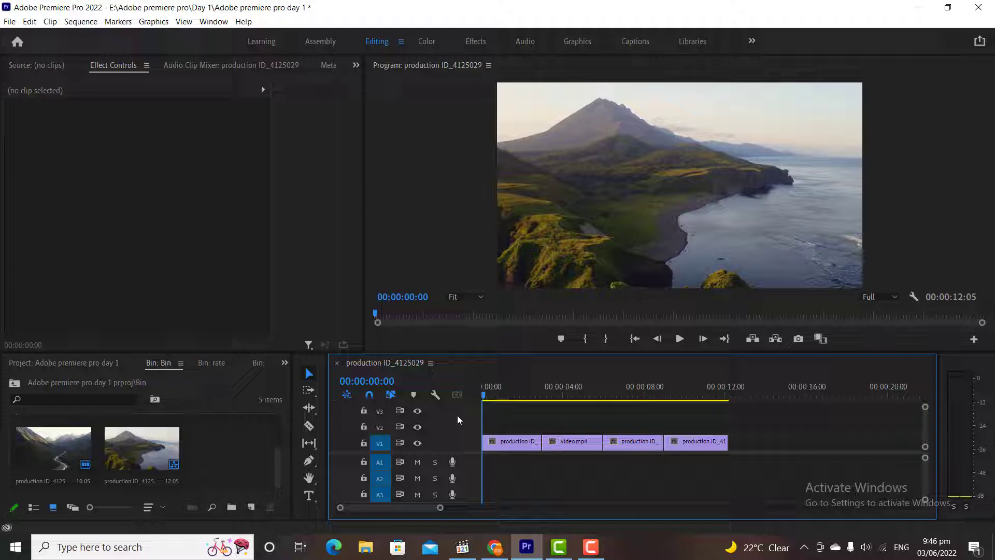
- Play the sequence, then show the Effects panel from the hidden-panels list
{"action": "left_click", "coordinate": [679, 338]}
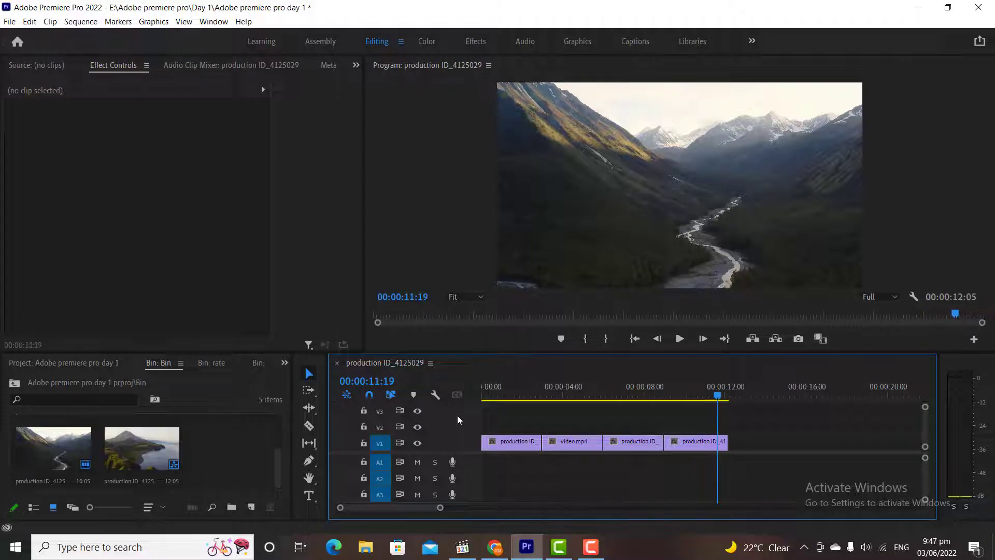
{"action": "left_click", "coordinate": [717, 396]}
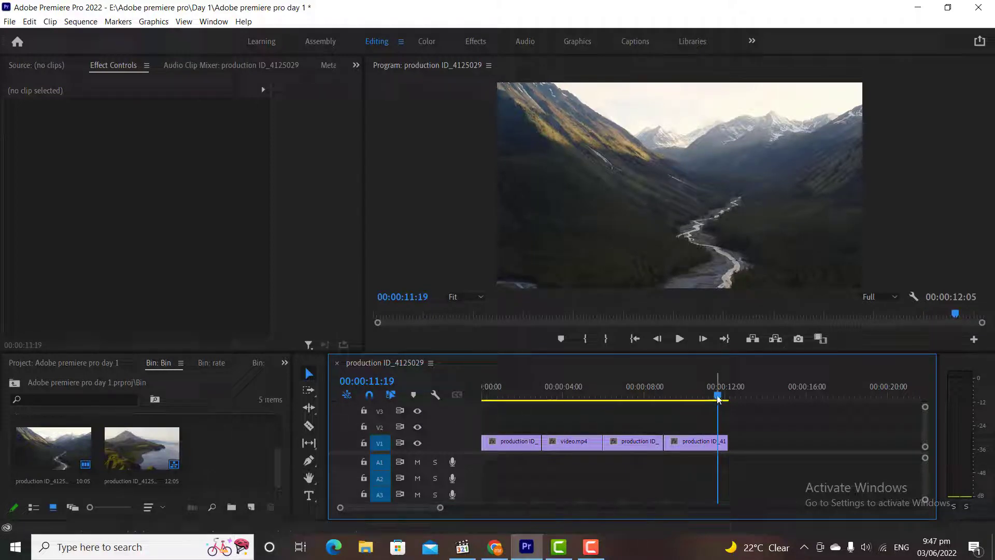
{"action": "left_click", "coordinate": [482, 395]}
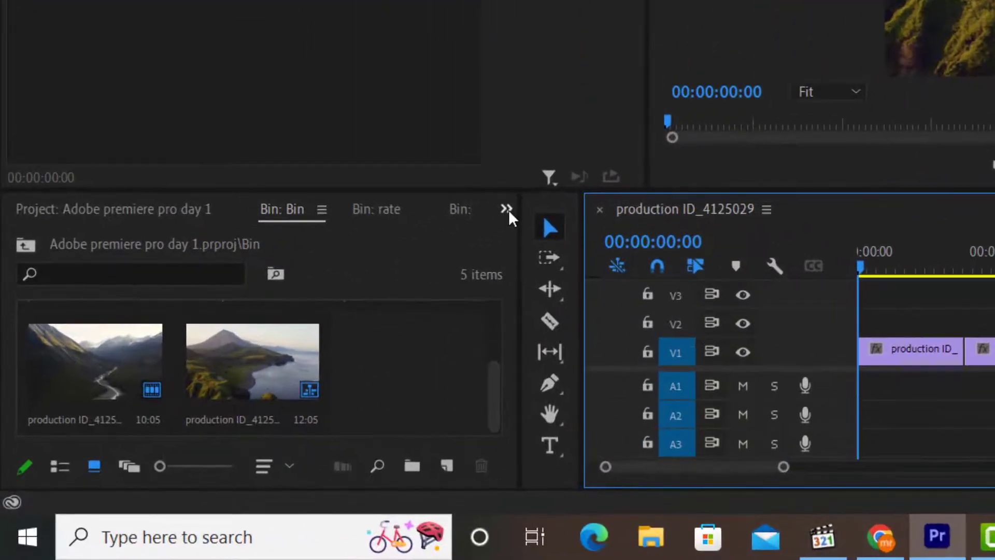
{"action": "left_click", "coordinate": [506, 209]}
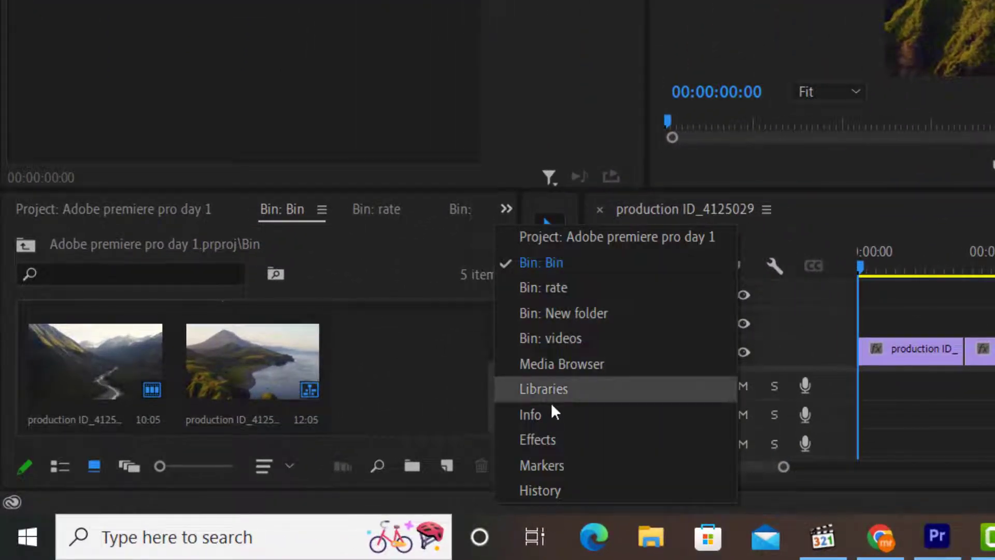
{"action": "left_click", "coordinate": [537, 439]}
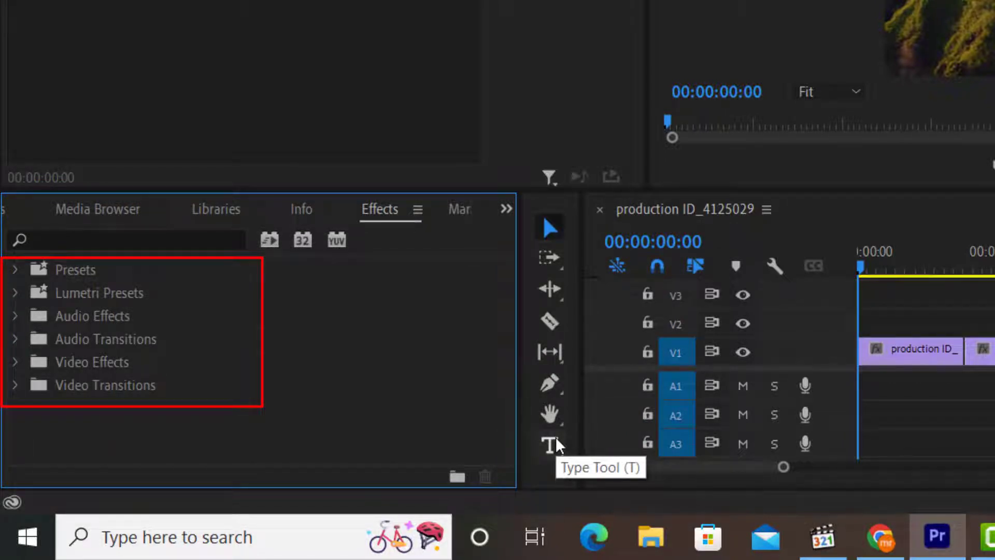
{"action": "mouse_move", "coordinate": [37, 389]}
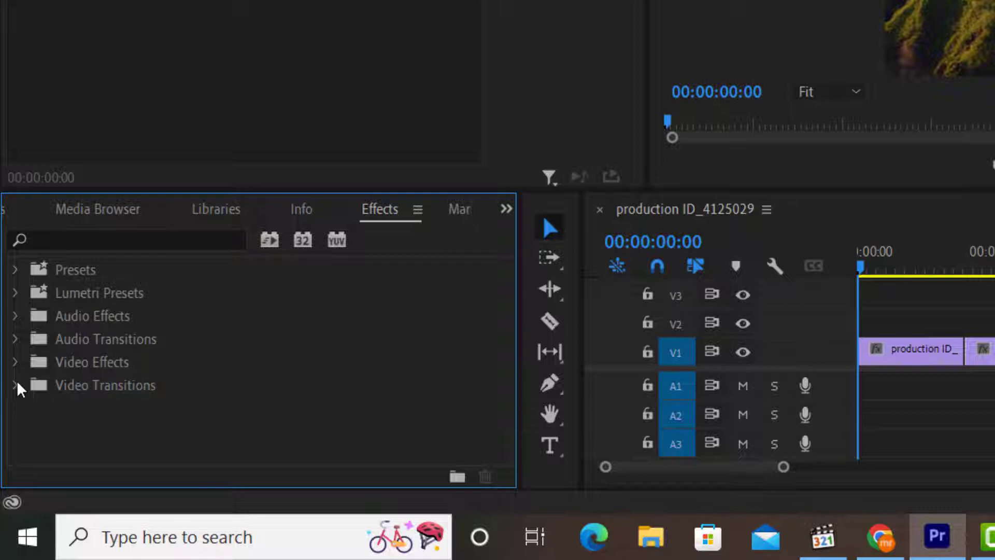
- Expand Video Transitions and reveal the Dissolve transitions, including Morph Cut
{"action": "left_click", "coordinate": [17, 385]}
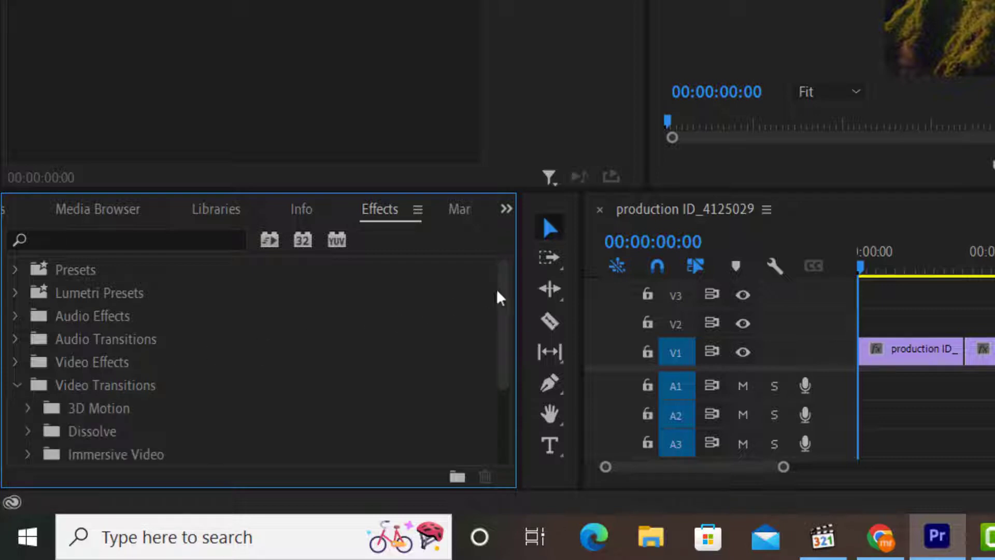
{"action": "scroll", "scroll_direction": "down", "scroll_amount": 3}
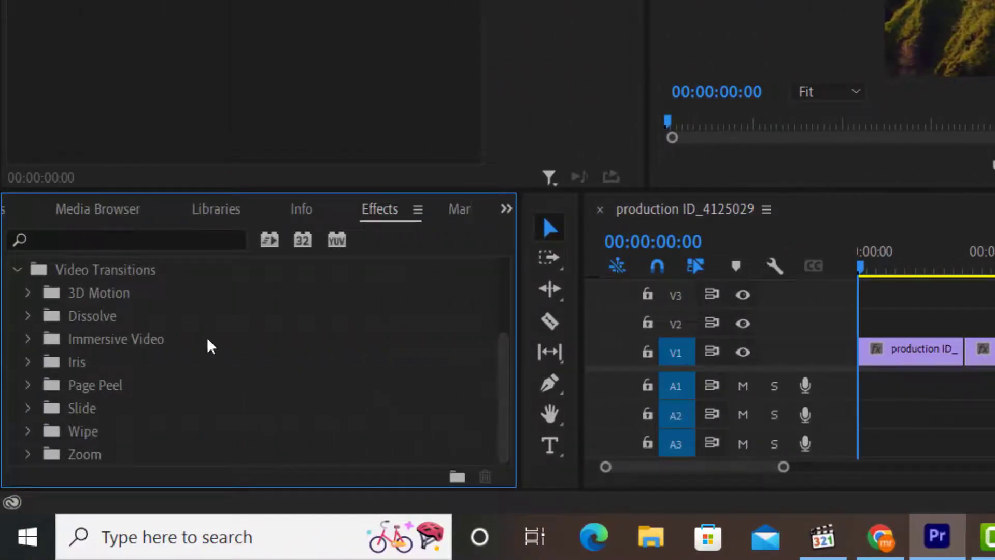
{"action": "left_click", "coordinate": [28, 316]}
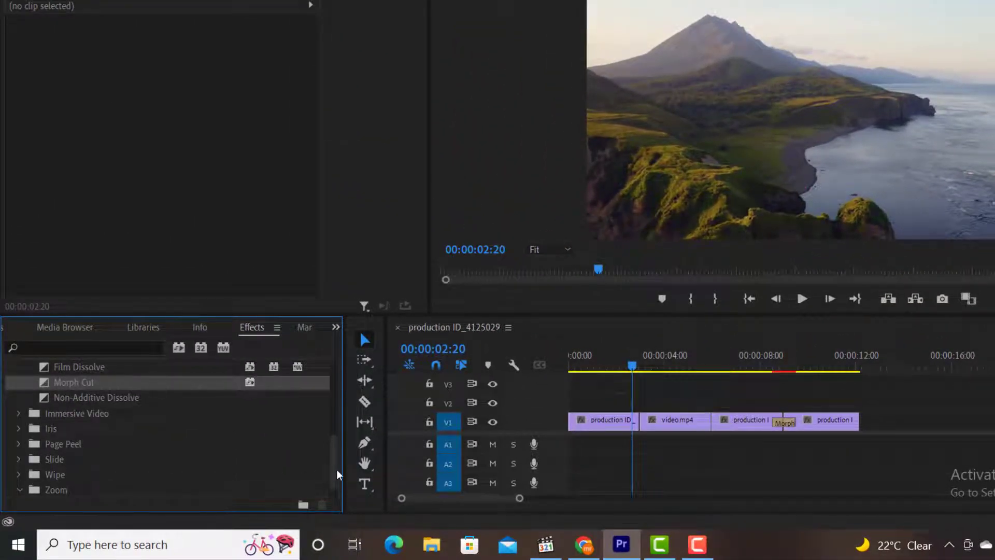
- Place Cross Zoom at the first cut and preview playback to about five seconds
{"action": "left_click", "coordinate": [20, 489]}
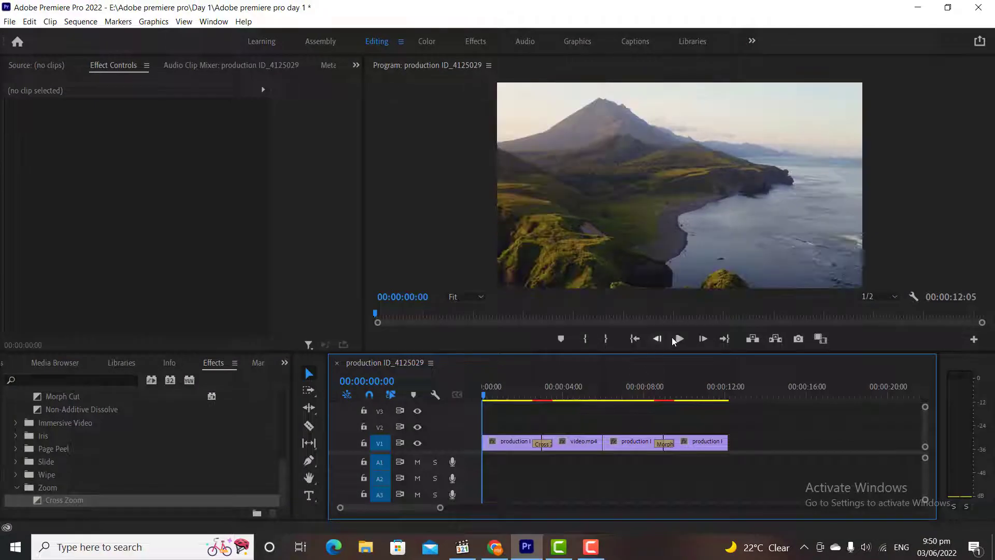
{"action": "left_click", "coordinate": [678, 338]}
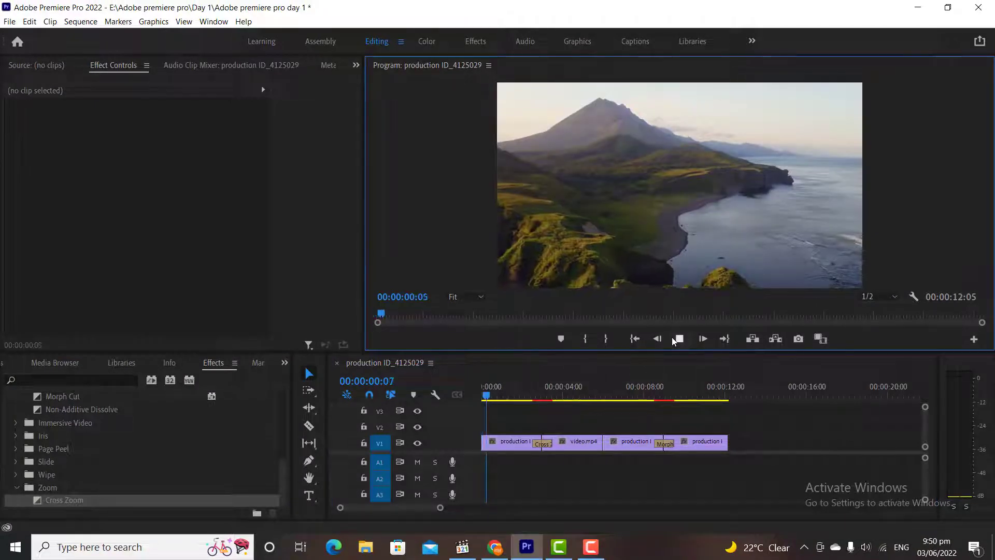
{"action": "left_click", "coordinate": [703, 339]}
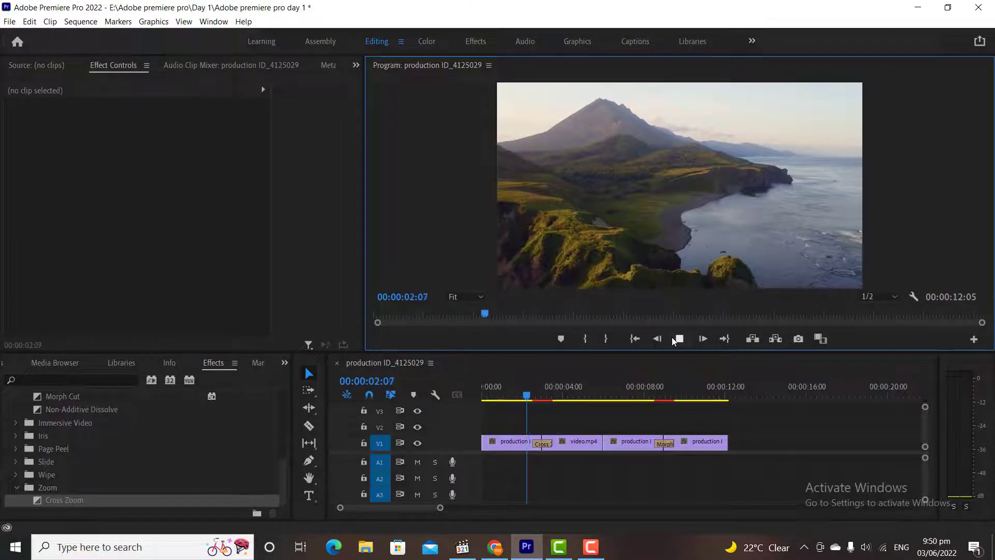
{"action": "left_click", "coordinate": [703, 338]}
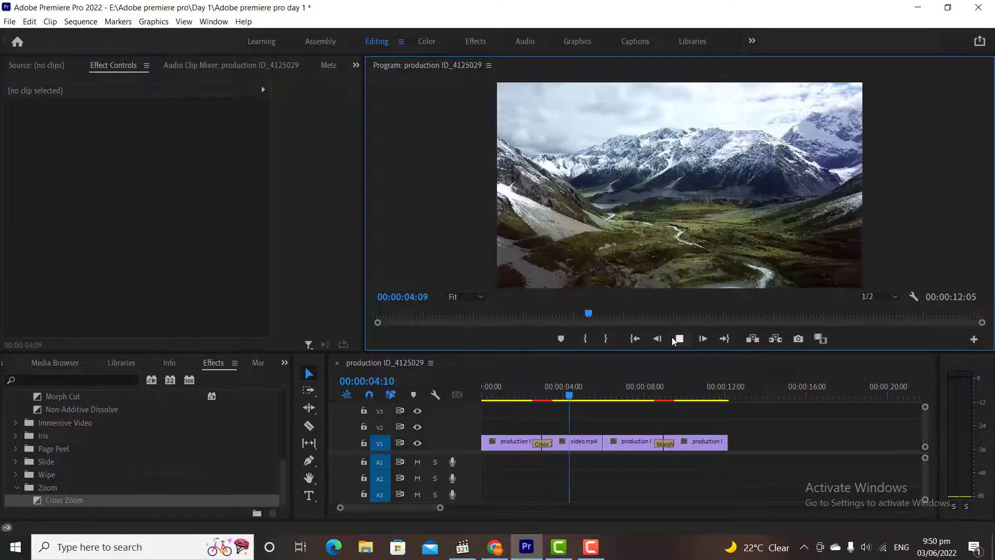
{"action": "left_click", "coordinate": [678, 338]}
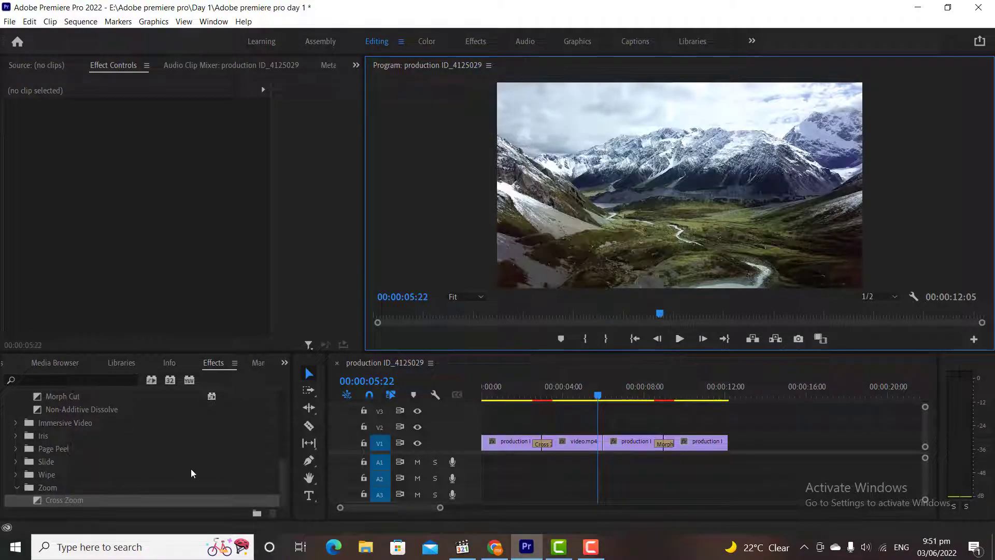
- Reveal the Slide transitions for Push and Center Split, then stop the preview
{"action": "left_click", "coordinate": [16, 461]}
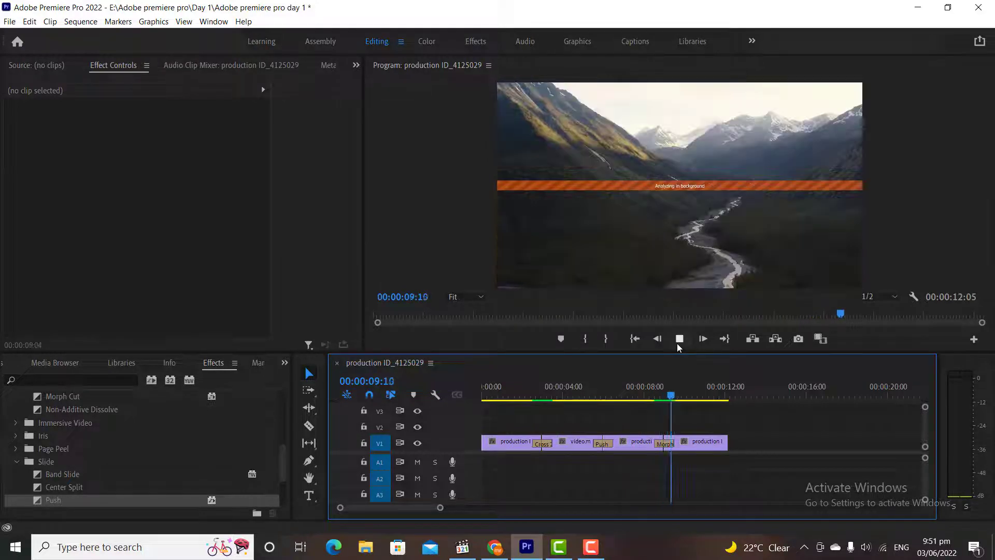
{"action": "left_click", "coordinate": [679, 338]}
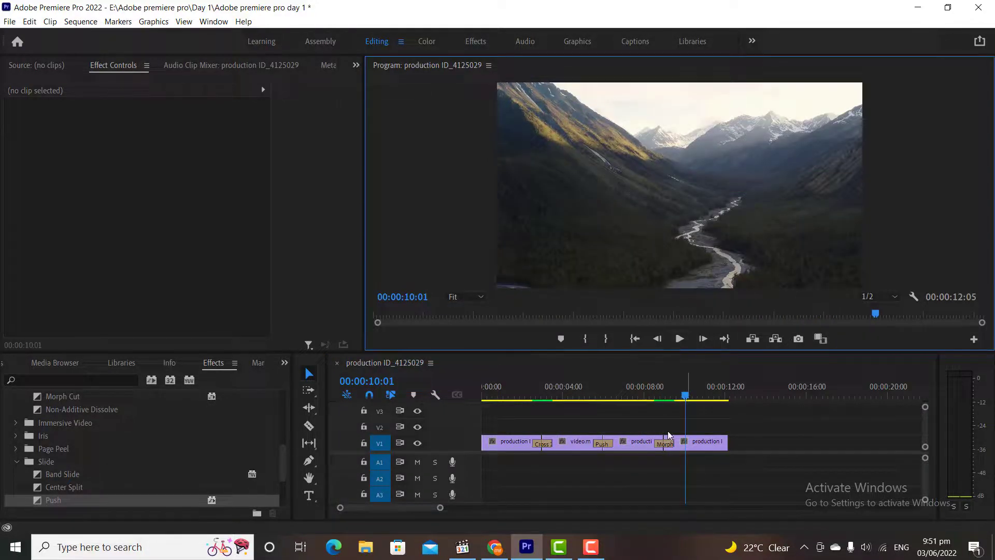
{"action": "mouse_move", "coordinate": [665, 441]}
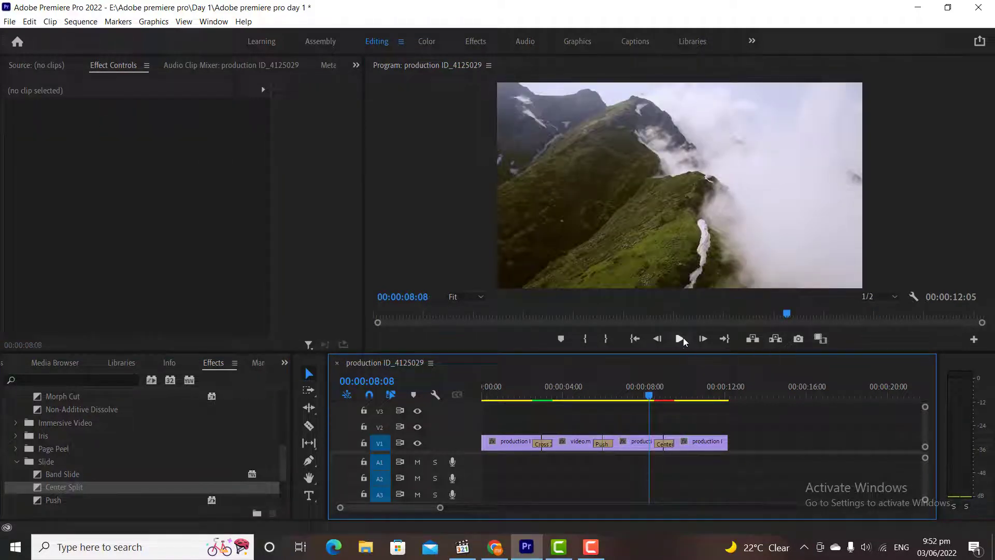
- Preview the Center Split transition briefly, then stop playback
{"action": "left_click", "coordinate": [679, 338]}
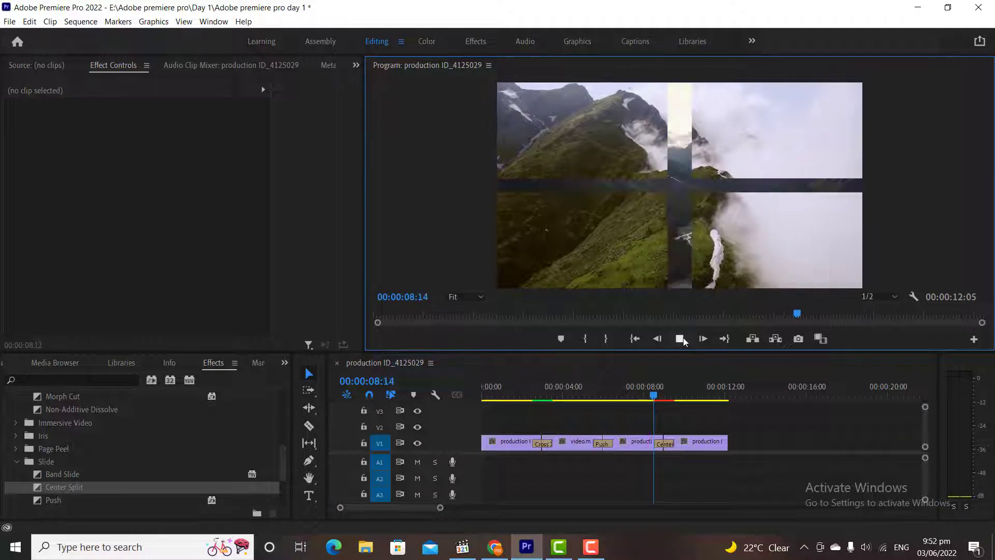
{"action": "left_click", "coordinate": [679, 338]}
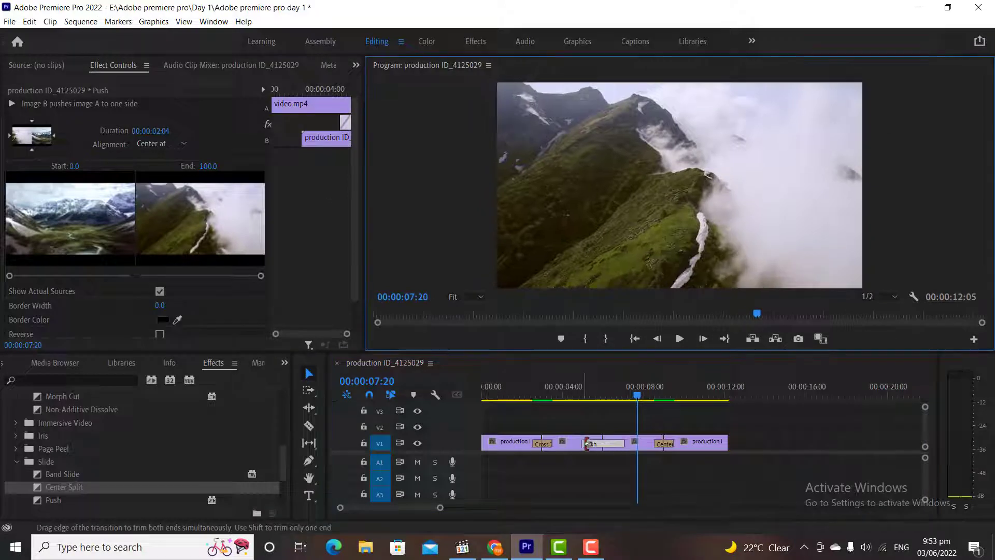
{"action": "left_click", "coordinate": [568, 405]}
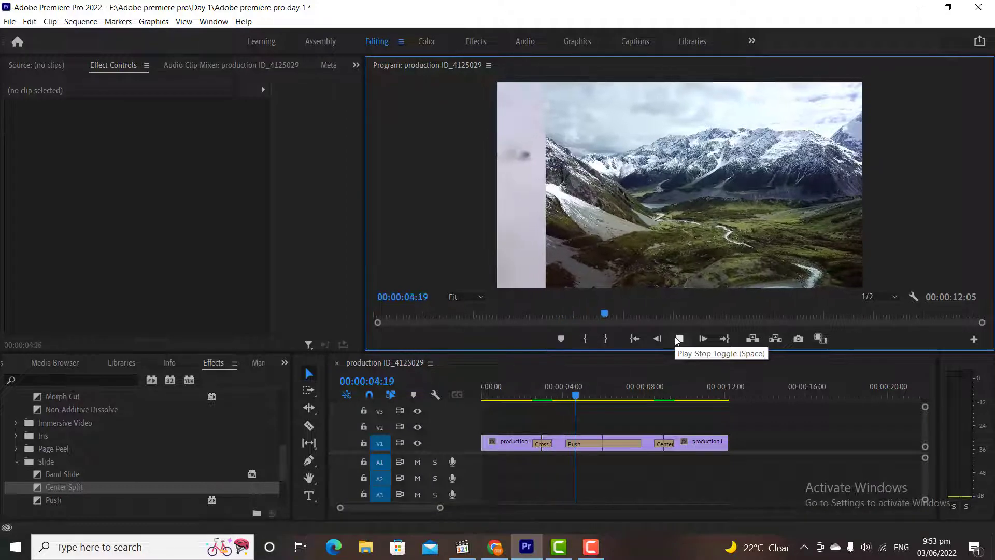
{"action": "left_click", "coordinate": [678, 339]}
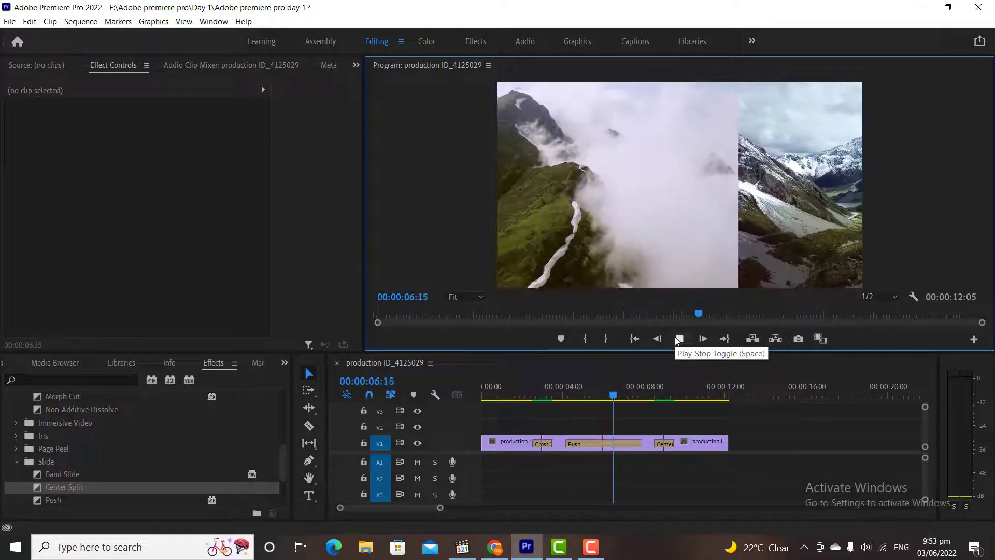
{"action": "left_click", "coordinate": [678, 338]}
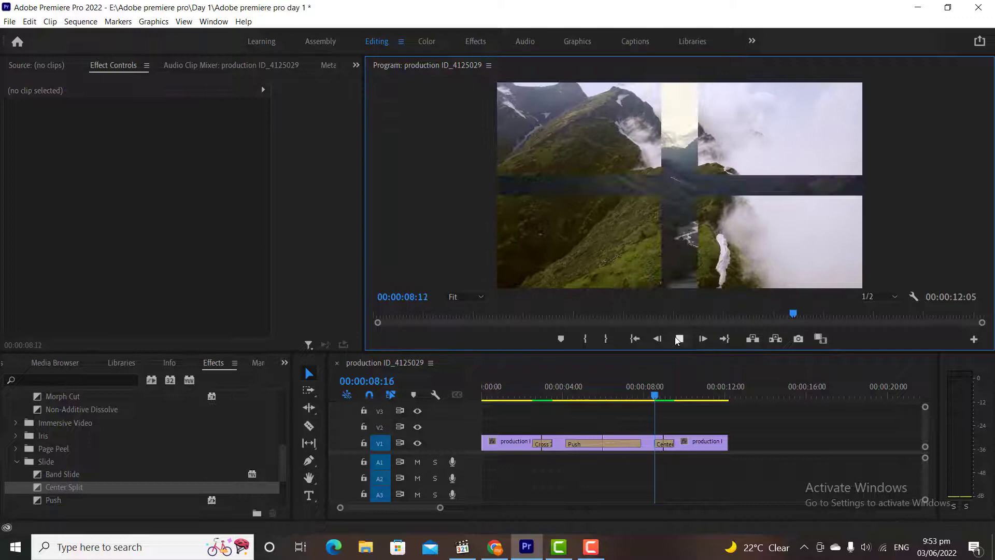
{"action": "left_click", "coordinate": [678, 339]}
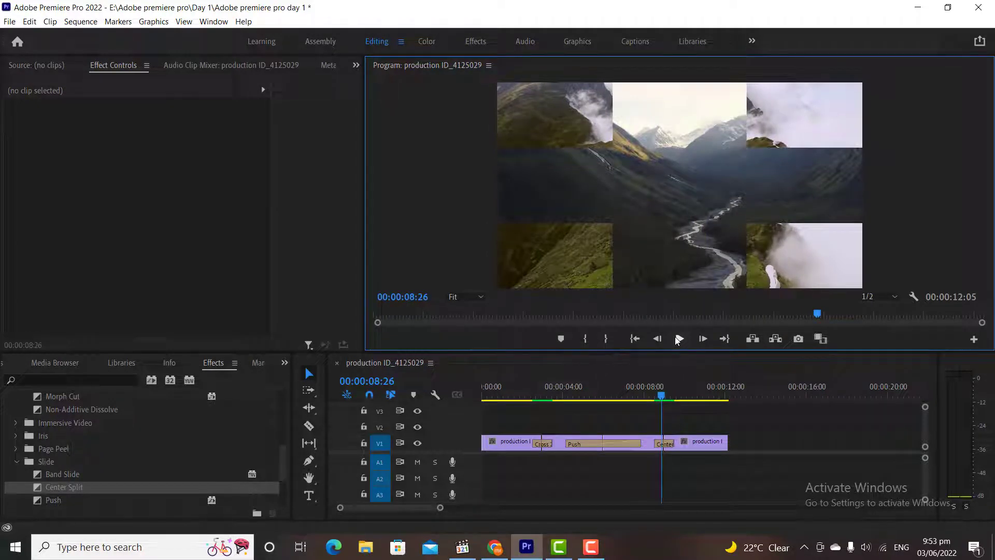
{"action": "left_click", "coordinate": [678, 338]}
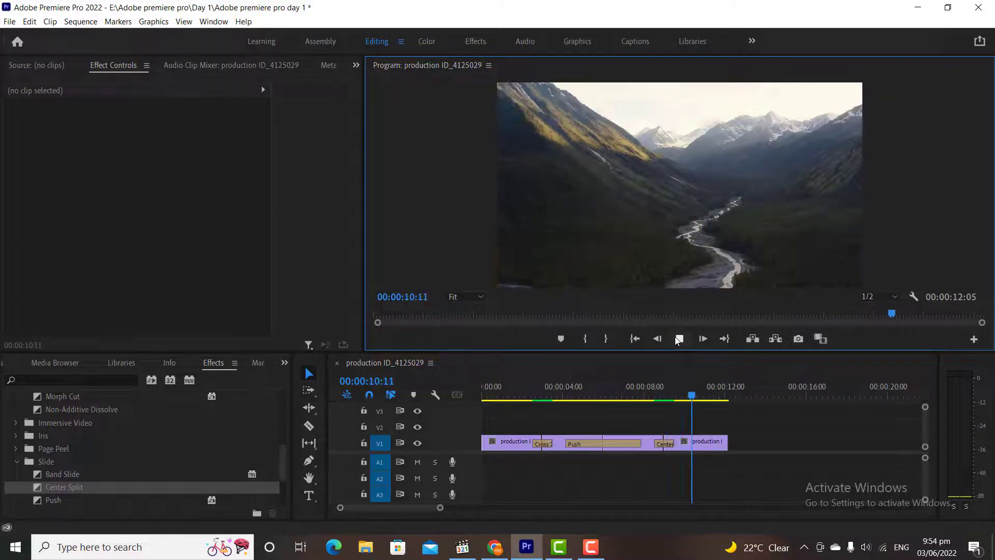
{"action": "left_click", "coordinate": [678, 338]}
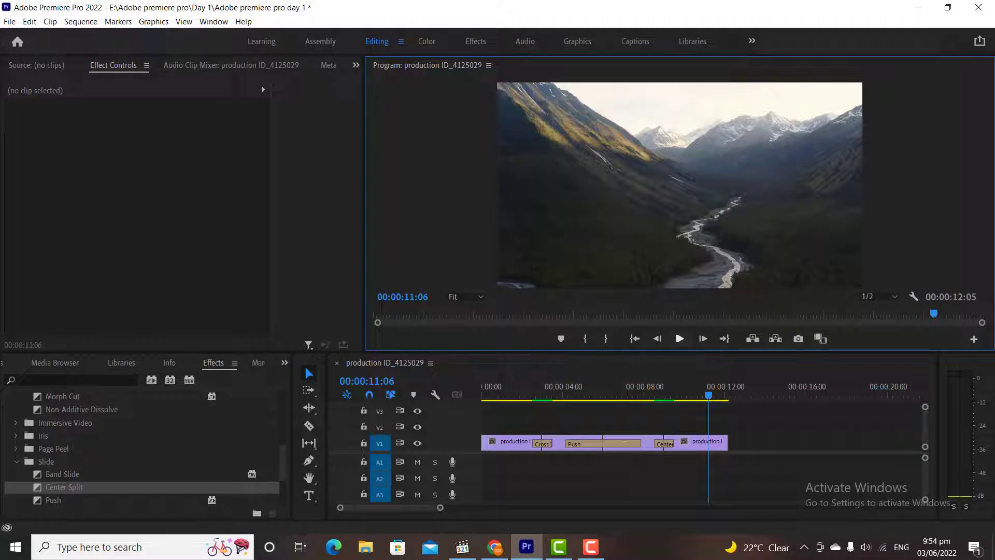
{"action": "left_click", "coordinate": [36, 65]}
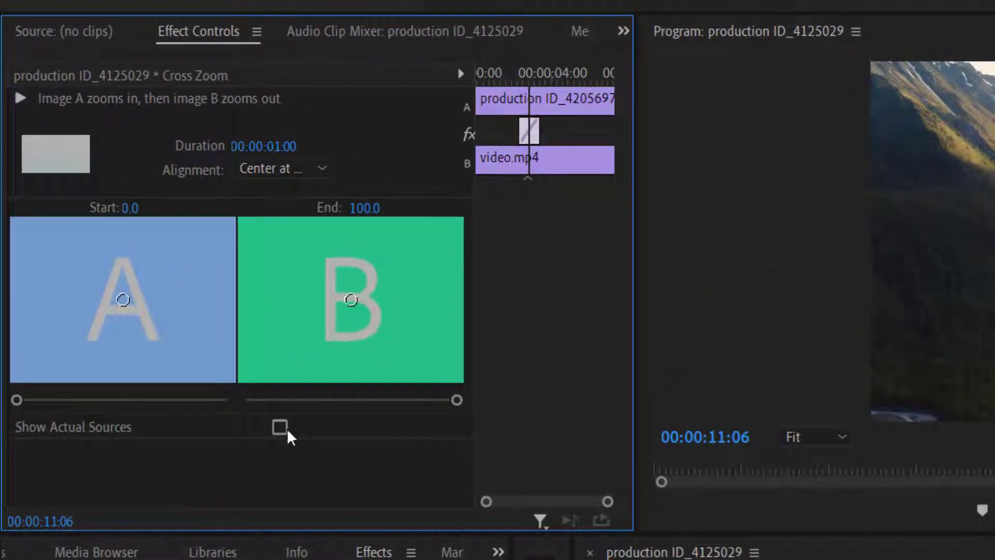
- Select the Cross Zoom transition and enable Show Actual Sources in Effect Controls
{"action": "left_click", "coordinate": [123, 300]}
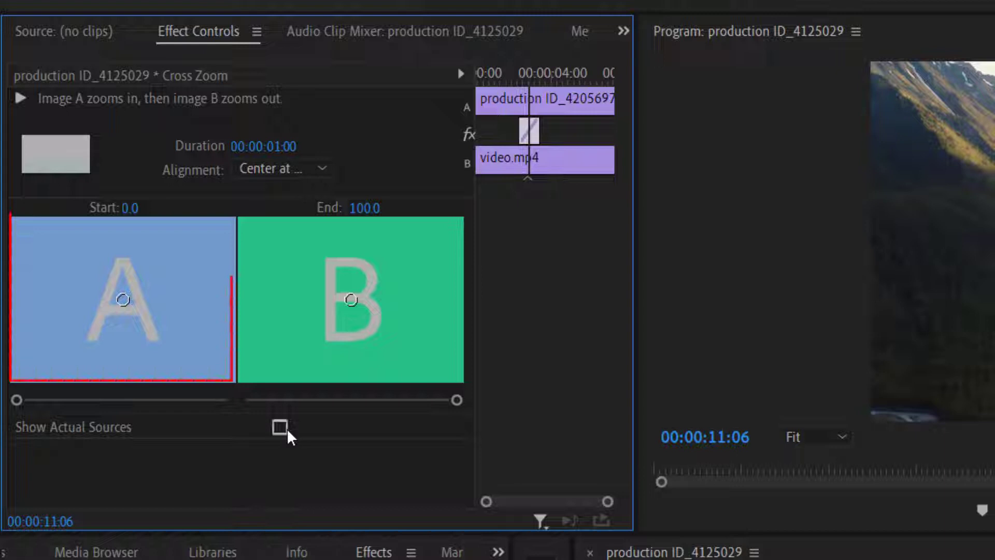
{"action": "left_click", "coordinate": [351, 299]}
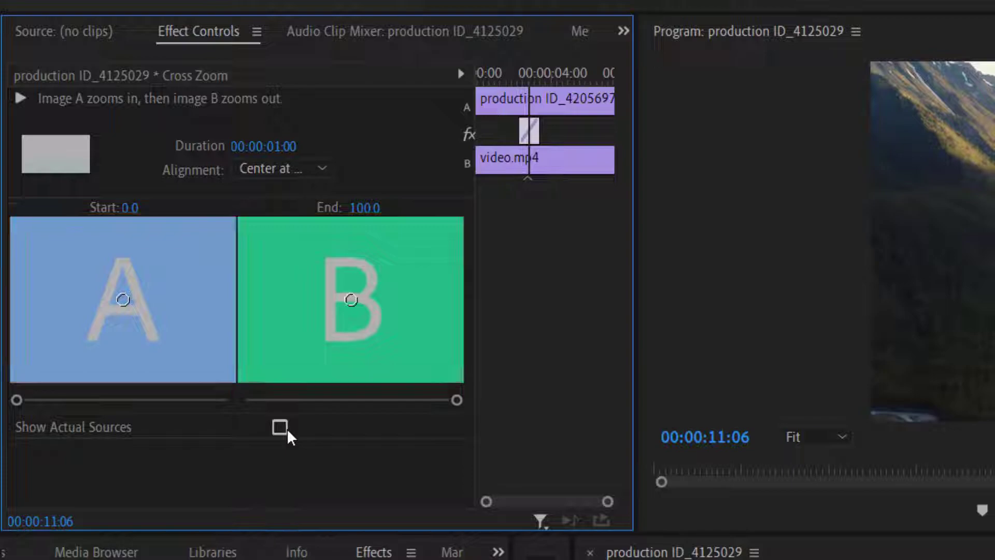
{"action": "left_click", "coordinate": [279, 427]}
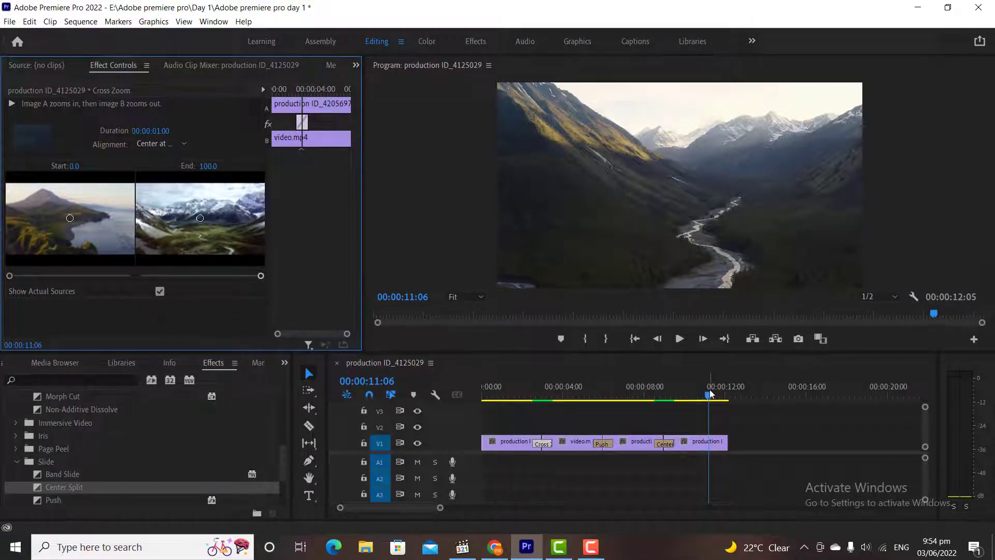
{"action": "left_click", "coordinate": [529, 395]}
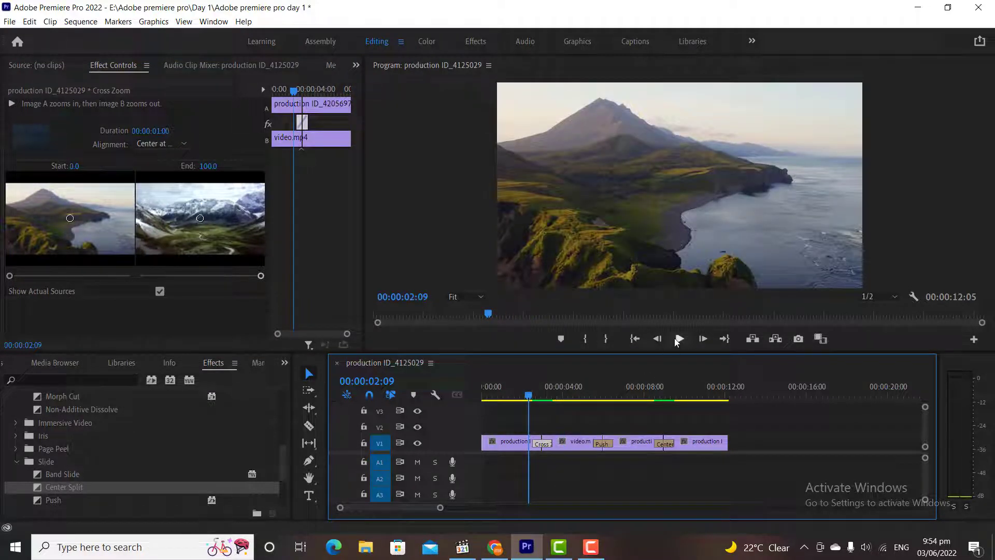
{"action": "left_click", "coordinate": [678, 338]}
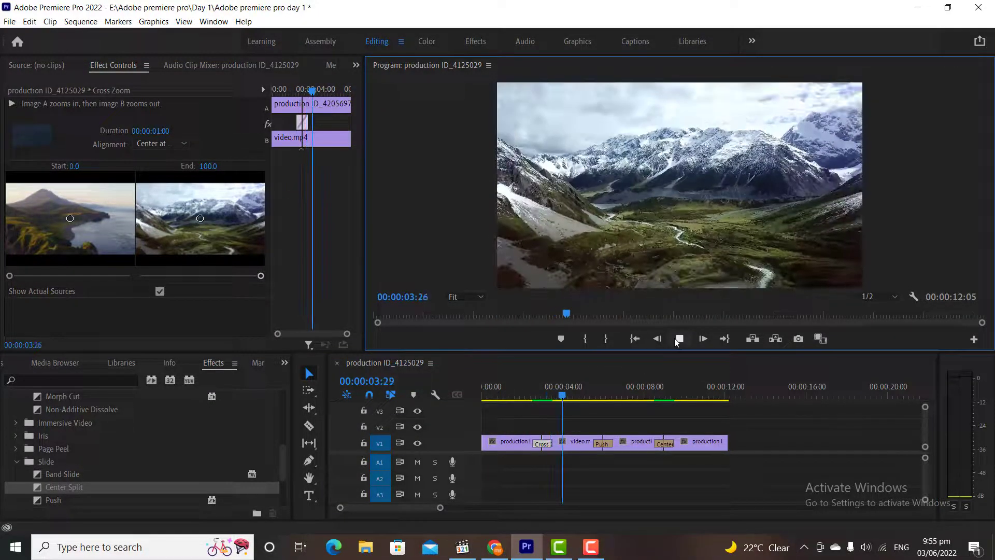
{"action": "left_click", "coordinate": [678, 339]}
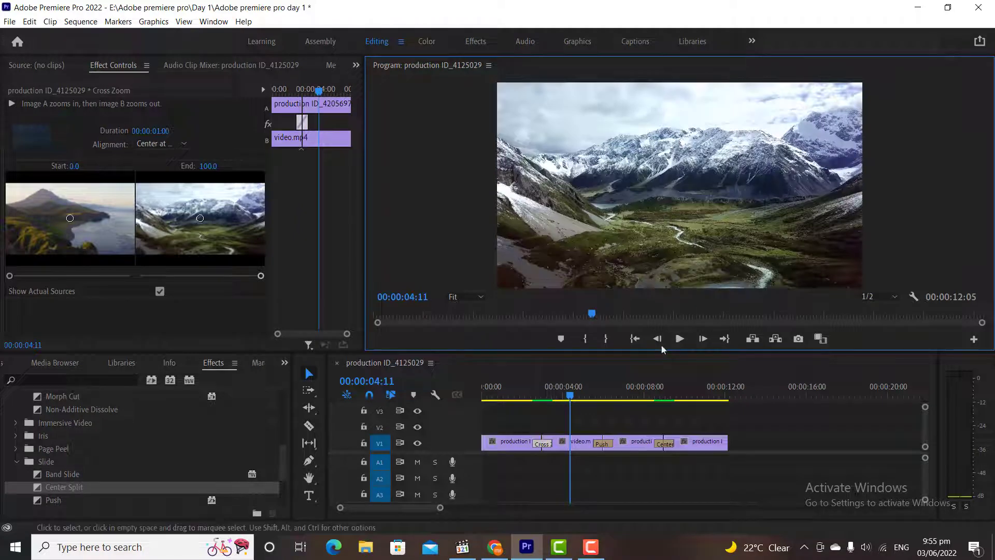
{"action": "left_click", "coordinate": [514, 385]}
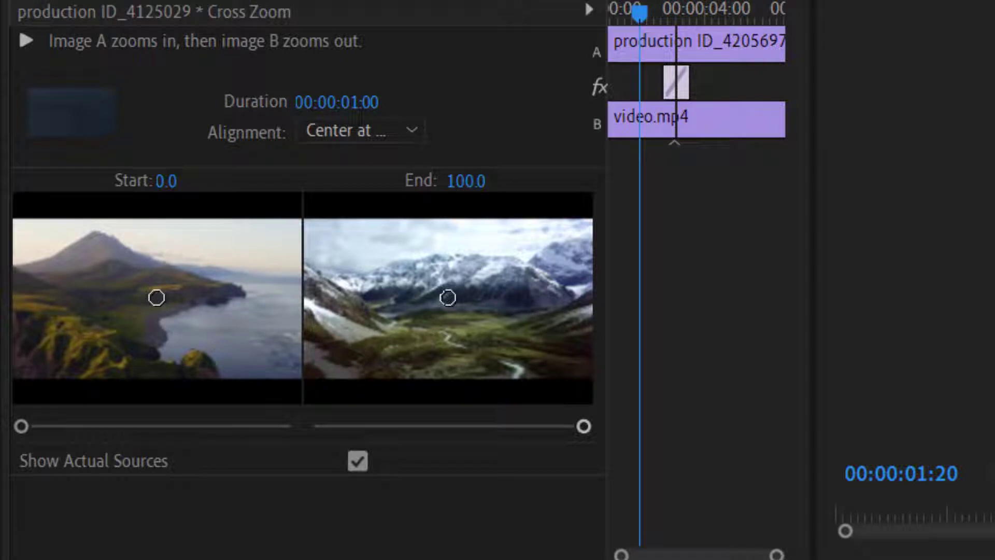
{"action": "mouse_move", "coordinate": [501, 445]}
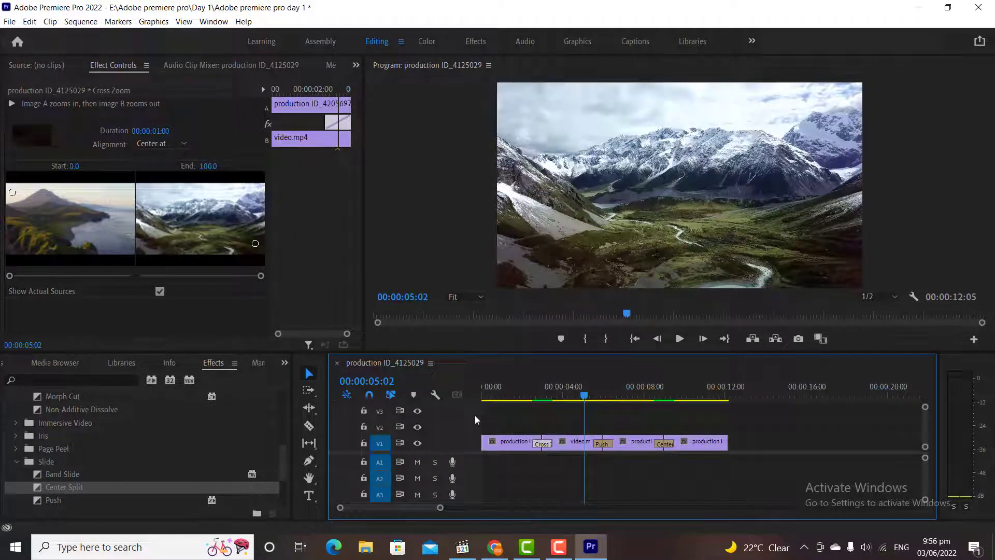
- Preview the Cross Zoom with its off-center start and end points
{"action": "left_click", "coordinate": [678, 339]}
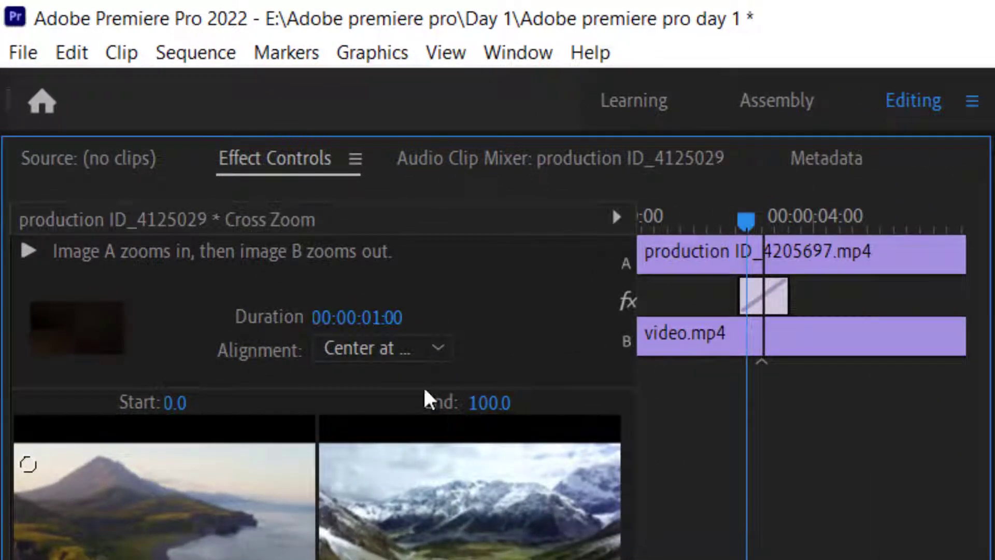
- Select Cross Zoom and open its duration dialog to shorten it to 25 frames
{"action": "left_click", "coordinate": [381, 347]}
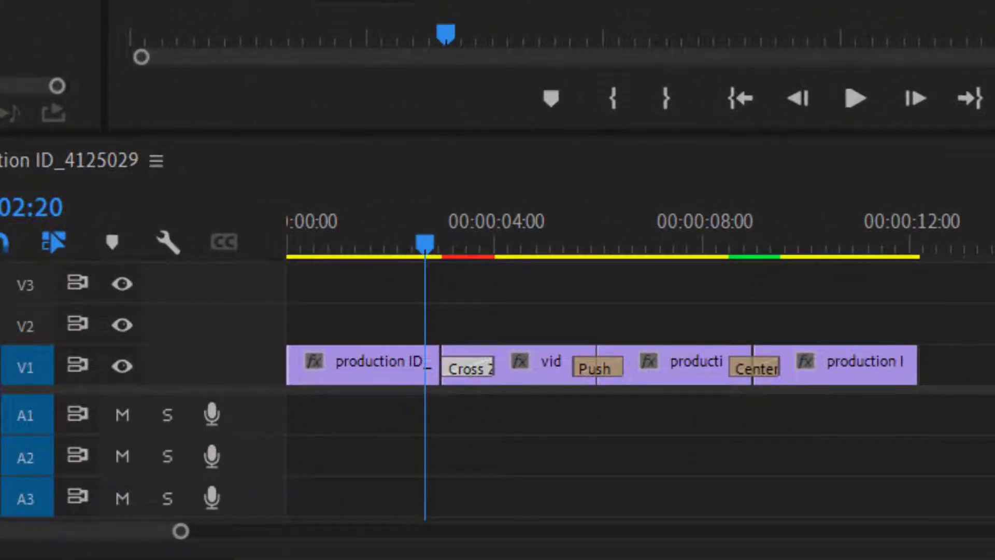
{"action": "double_click", "coordinate": [469, 366]}
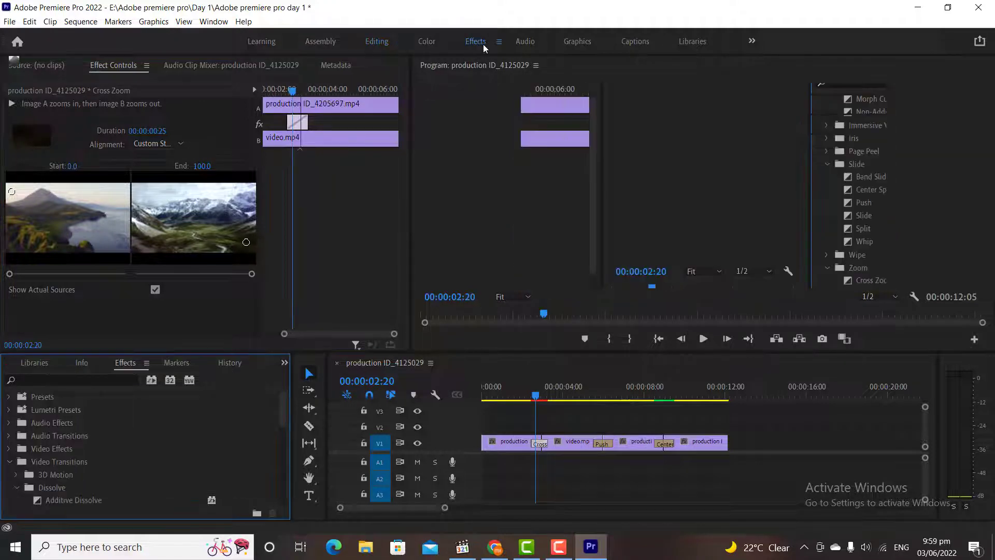
- Switch to the Effects workspace from the header bar
{"action": "left_click", "coordinate": [475, 41]}
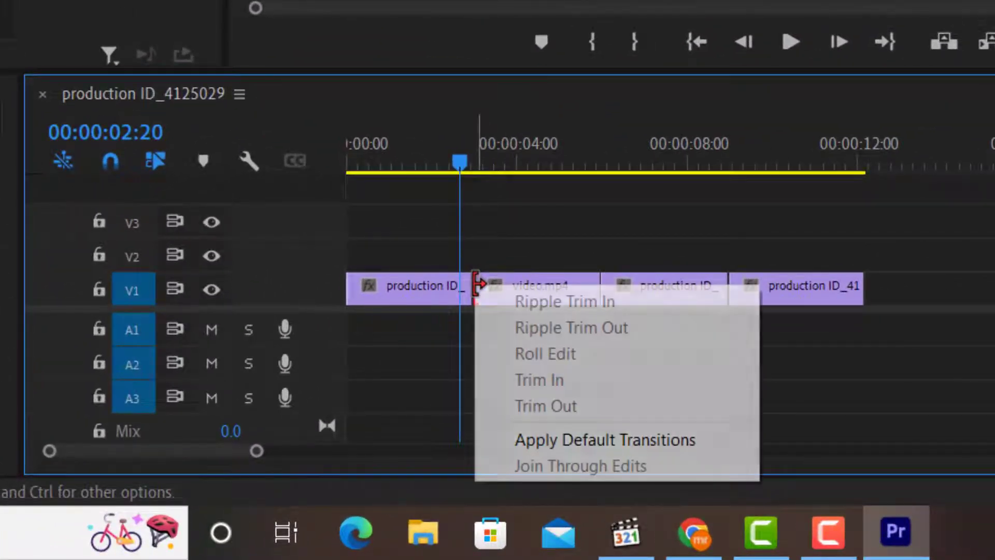
{"action": "mouse_move", "coordinate": [603, 439]}
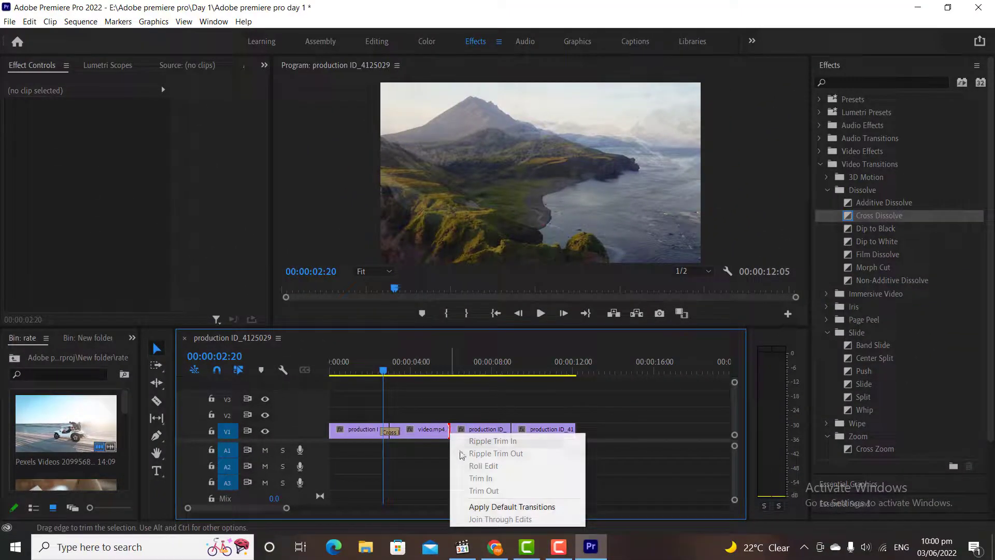
- Apply the default Cross Dissolve at the second and third cuts, then preview playback
{"action": "left_click", "coordinate": [512, 507]}
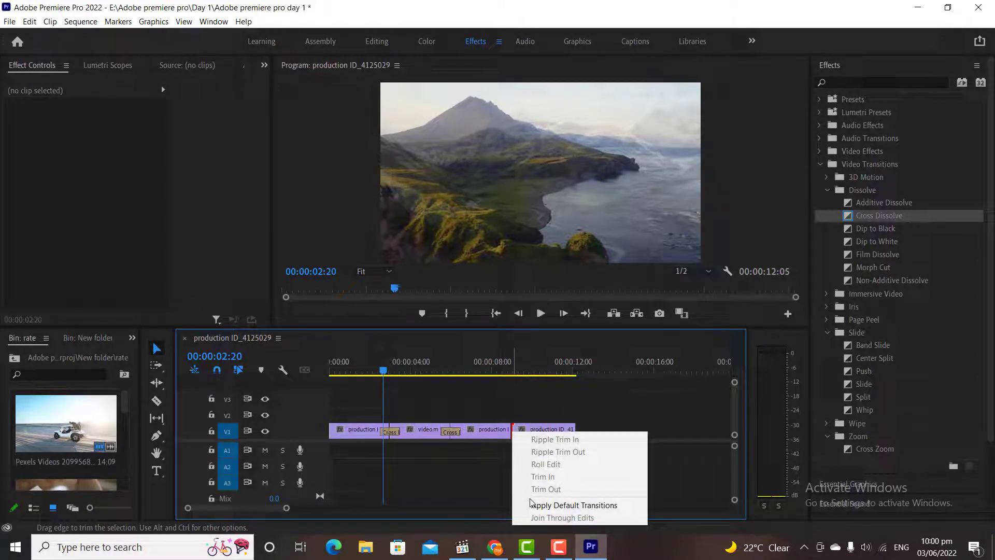
{"action": "left_click", "coordinate": [573, 504]}
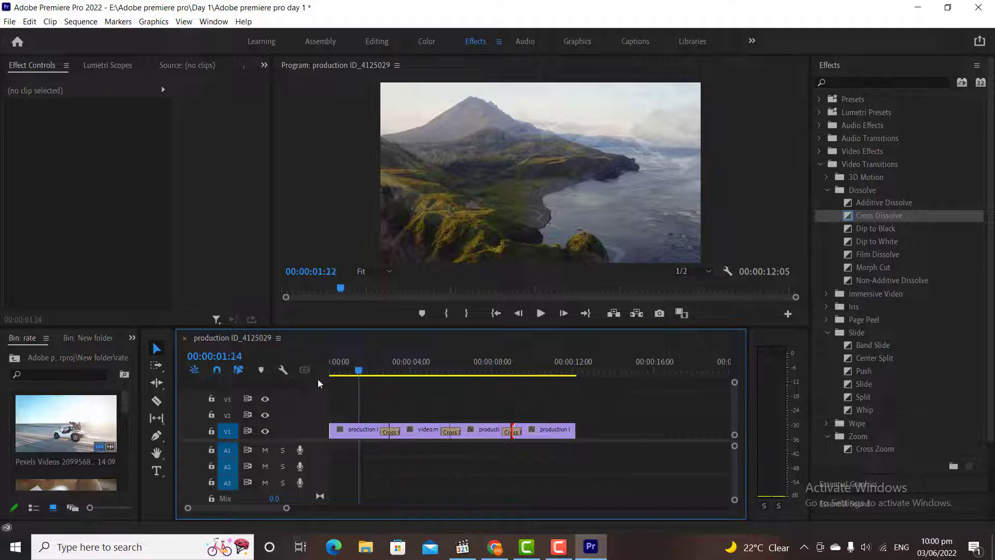
{"action": "left_click", "coordinate": [539, 313]}
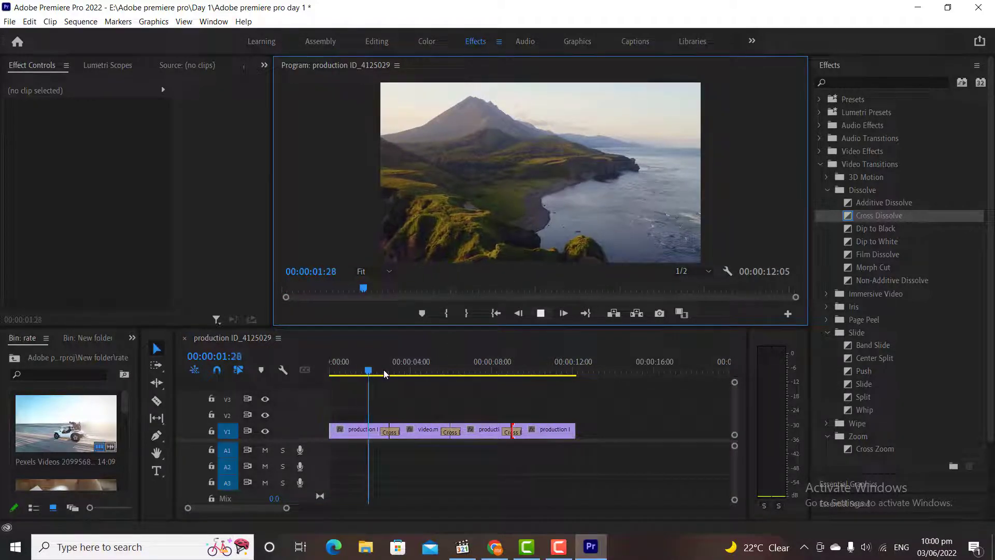
{"action": "left_click", "coordinate": [411, 374]}
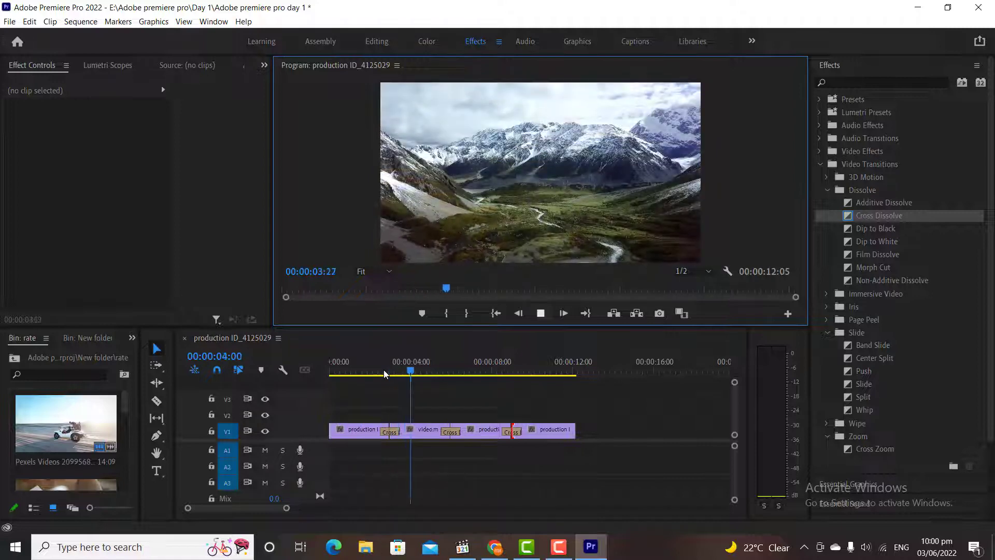